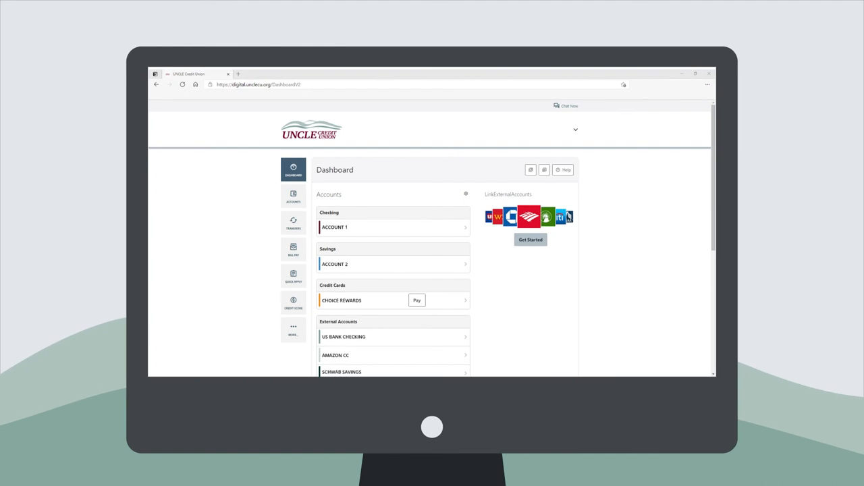
- Go to the Transfers page from the left navigation bar
left_click(293, 223)
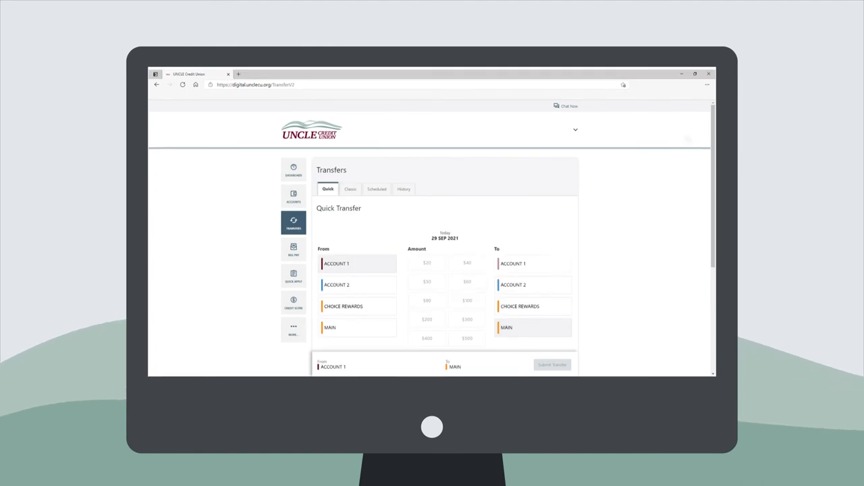
- Transfer a preset amount from CHOICE REWARDS to ACCOUNT 1 and submit it
left_click(356, 305)
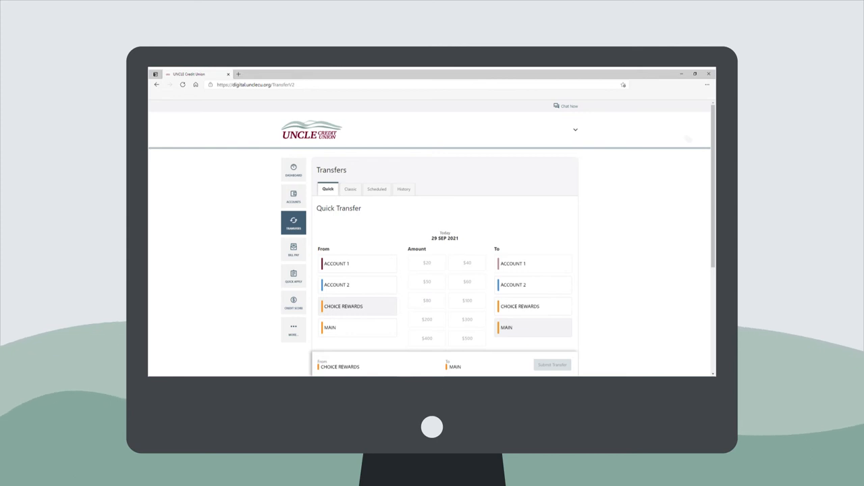
left_click(466, 282)
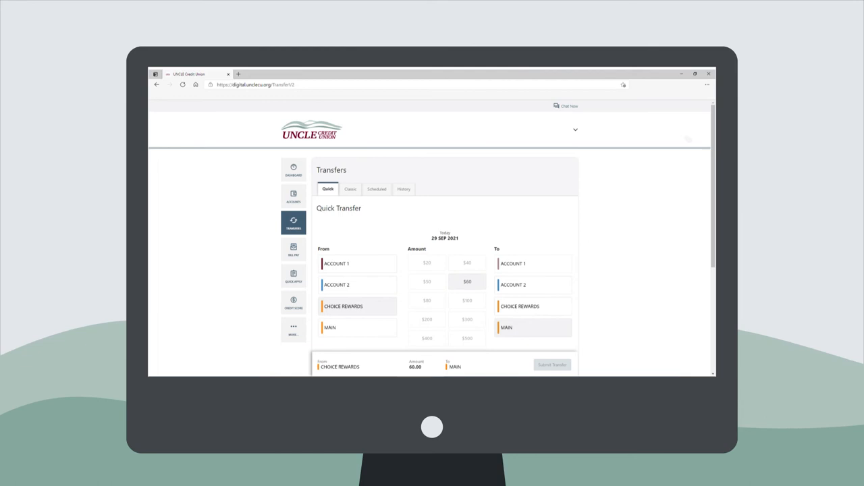
left_click(532, 264)
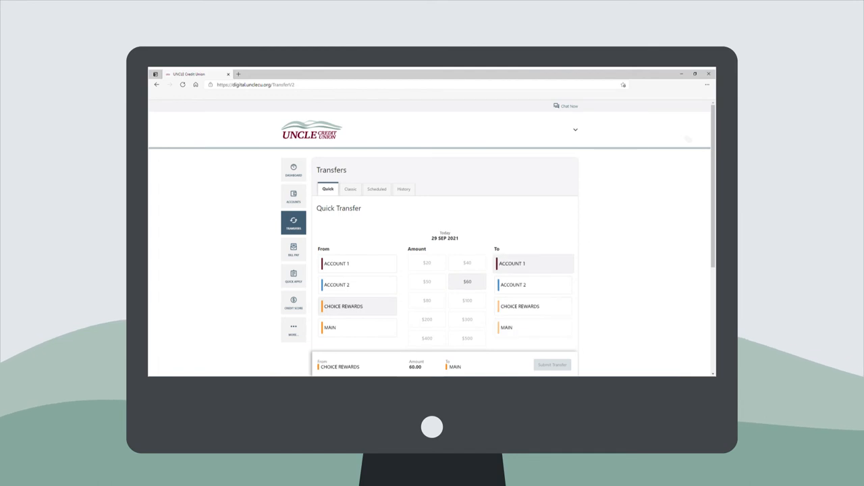
left_click(532, 263)
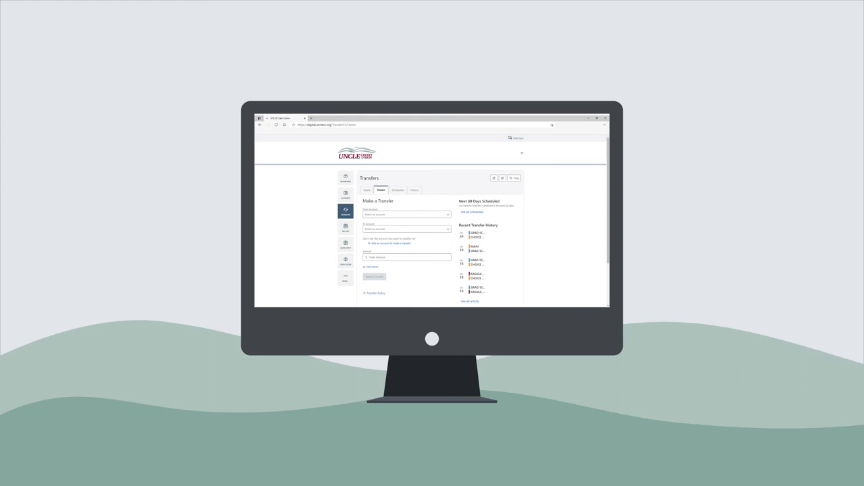
- Start adding an external account on the Classic transfers tab
left_click(371, 248)
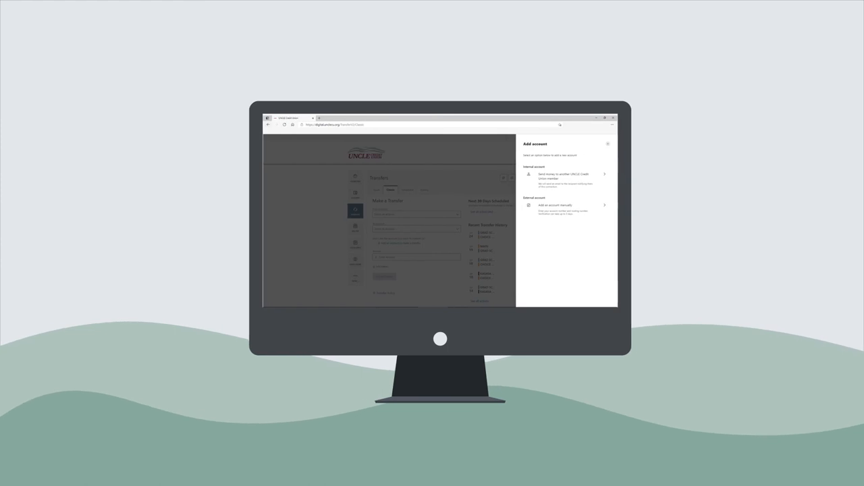